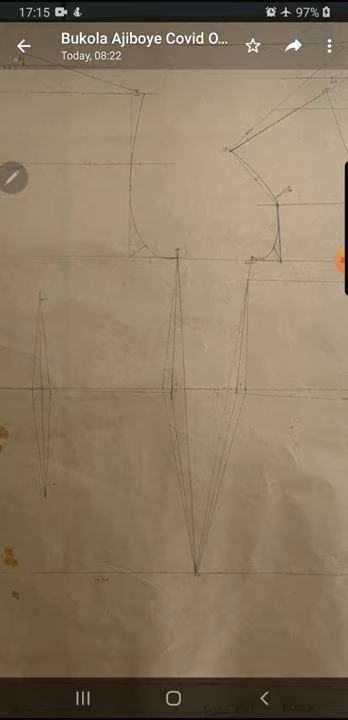
mouse_move(24, 44)
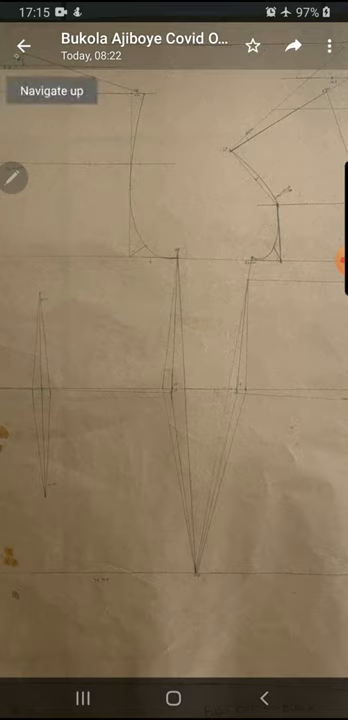